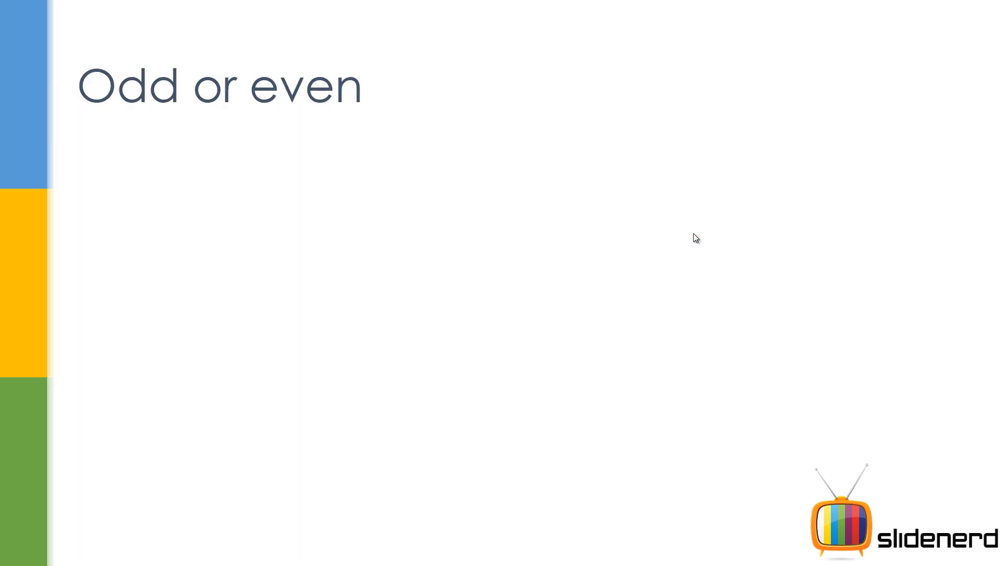
- Advance the slideshow to the Even or Odd remainder-check slide
key("Right")
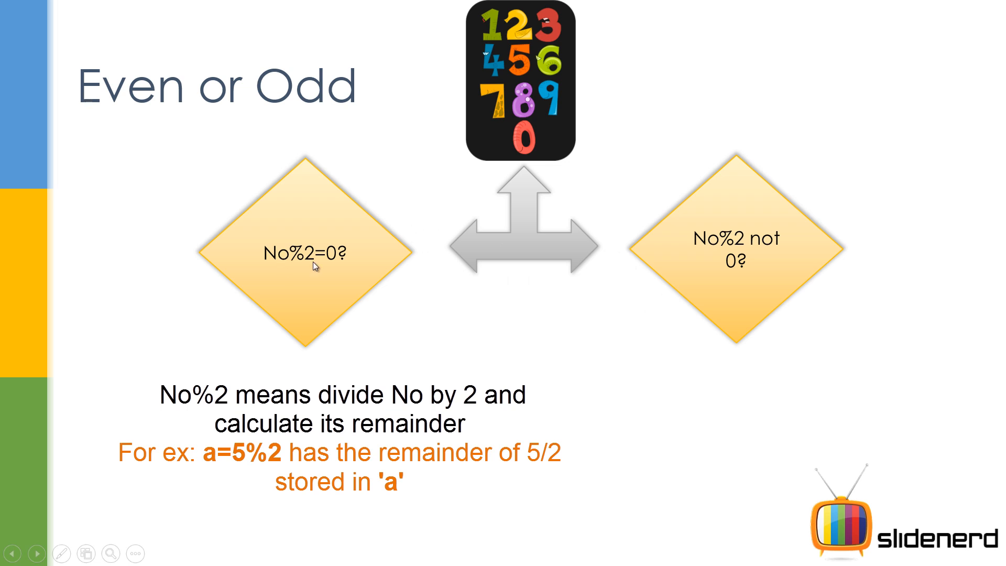
mouse_move(302, 262)
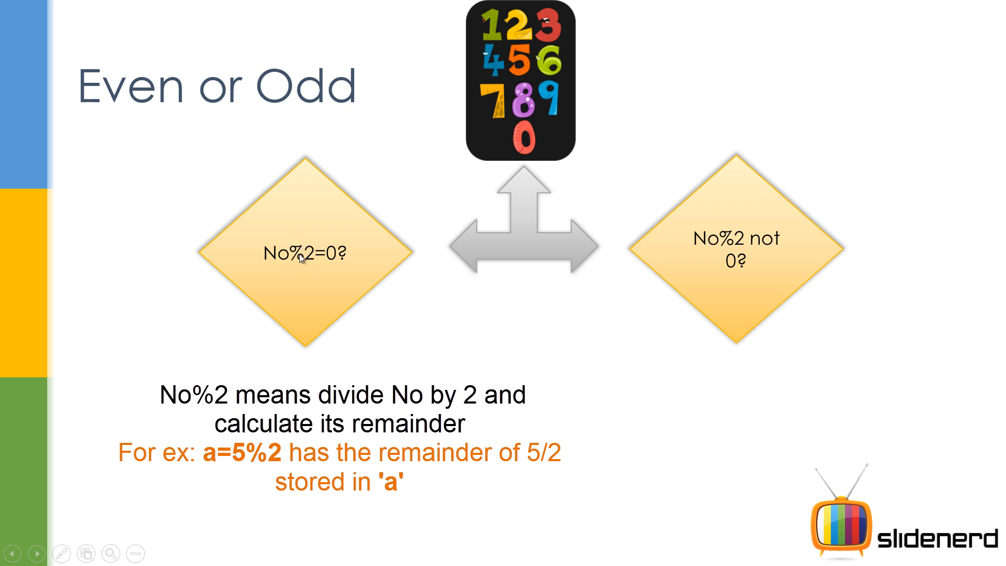
mouse_move(307, 265)
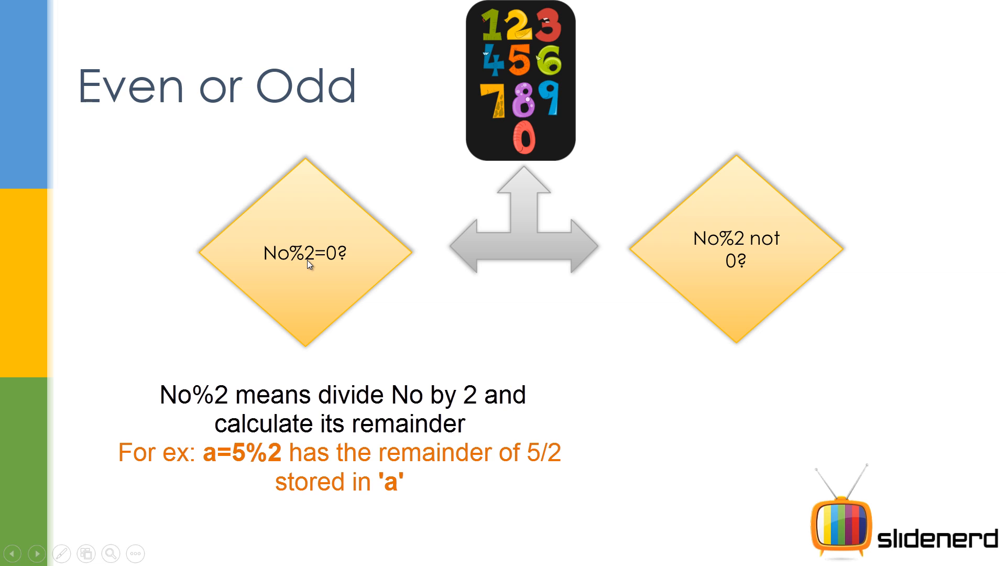
mouse_move(390, 256)
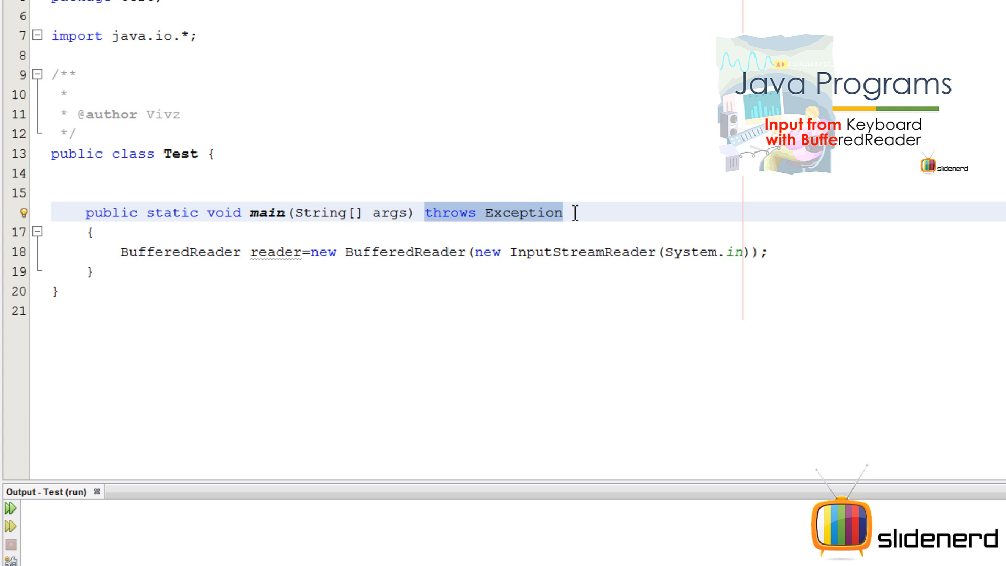
- Add System.out.println("Enter number: "); on a new line after the BufferedReader declaration
left_click(564, 212)
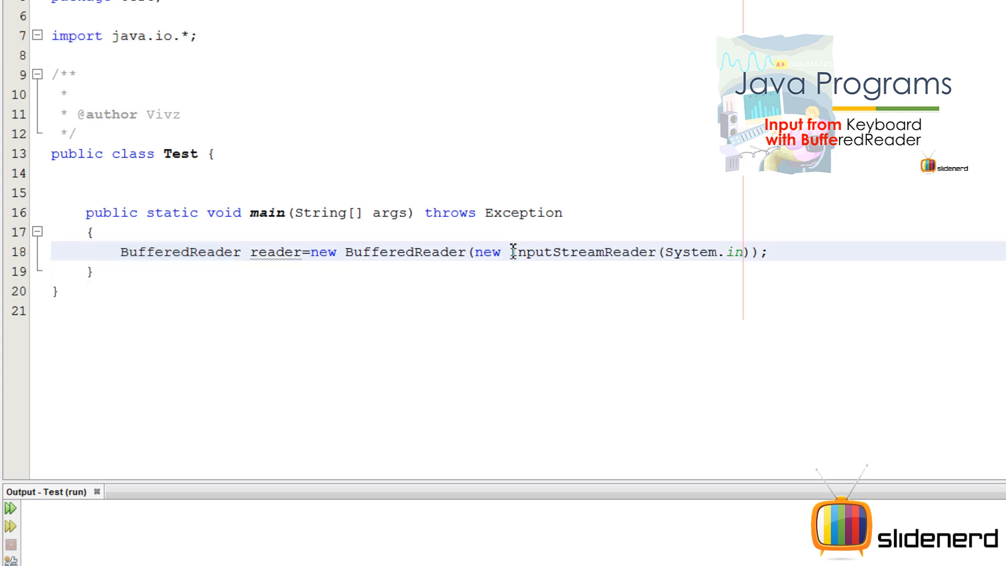
double_click(579, 252)
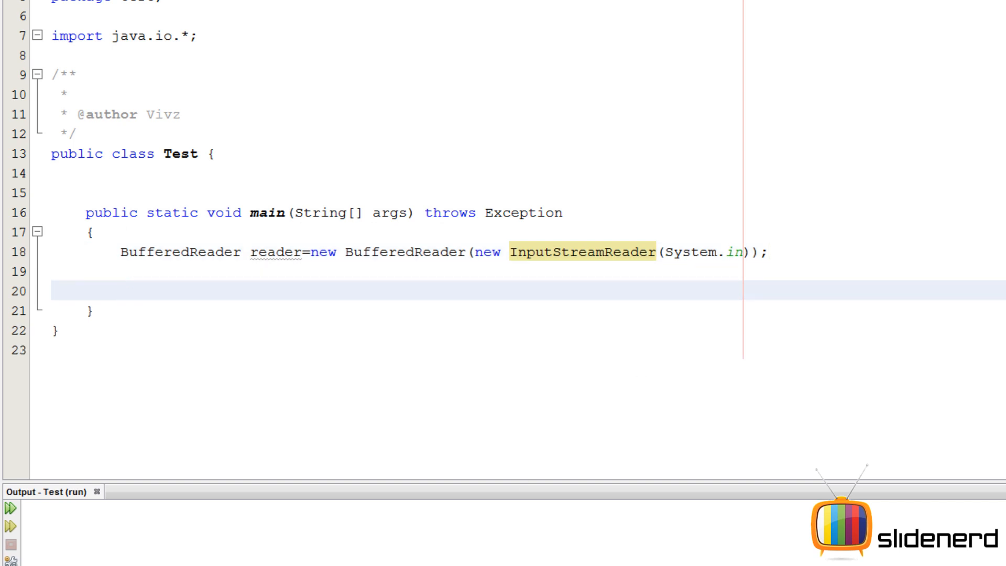
type("System.out.println();")
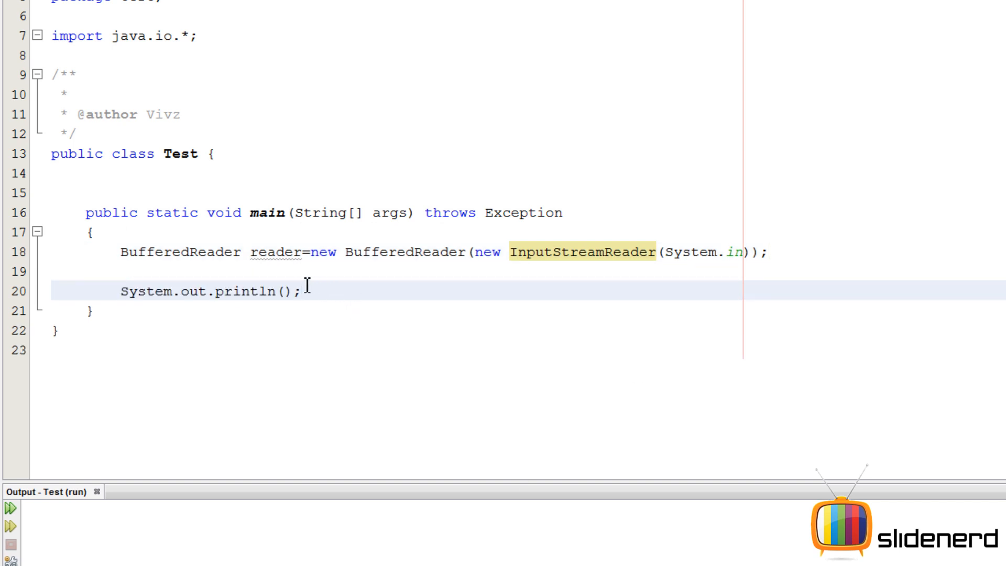
type("\"E\"")
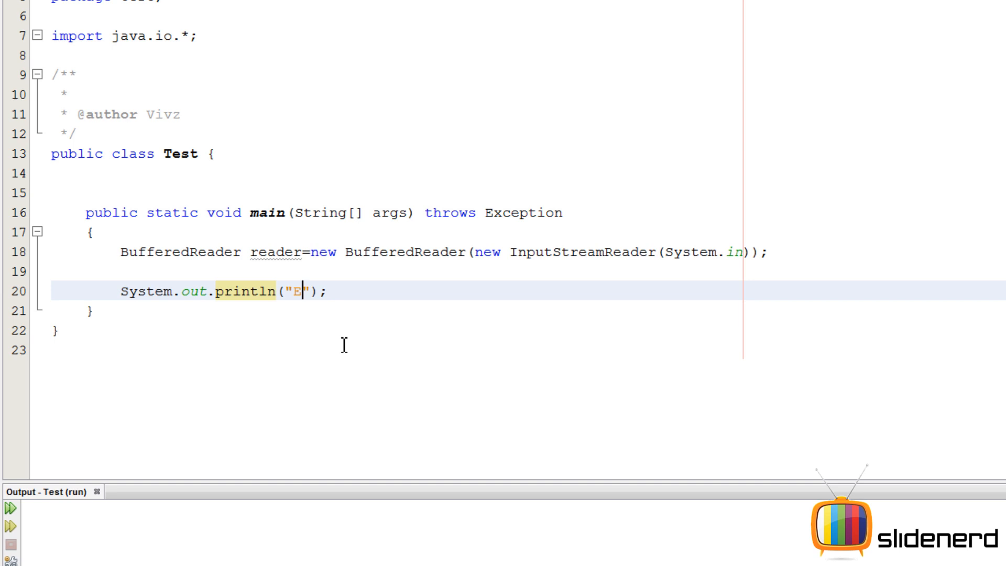
type("nter number")
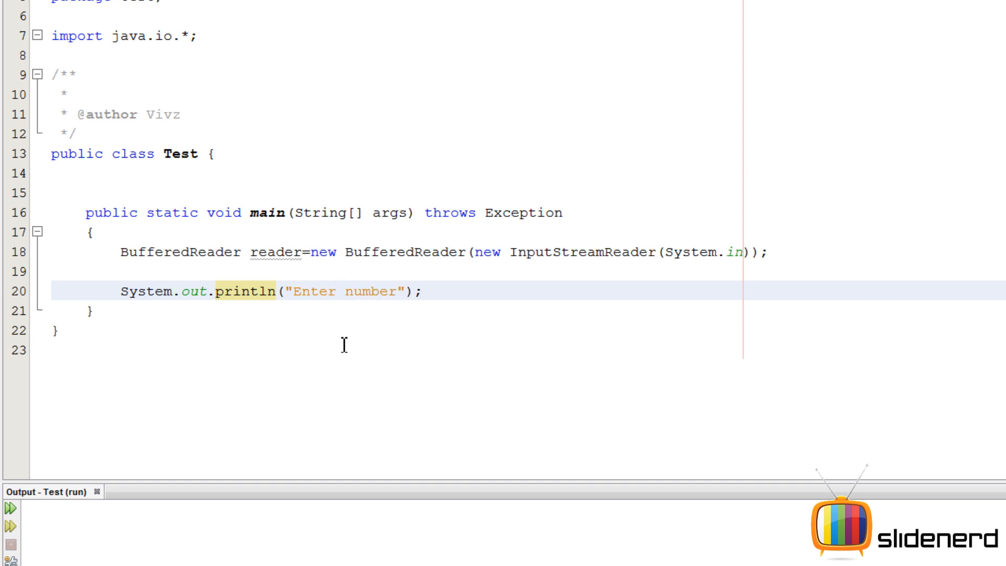
type(":")
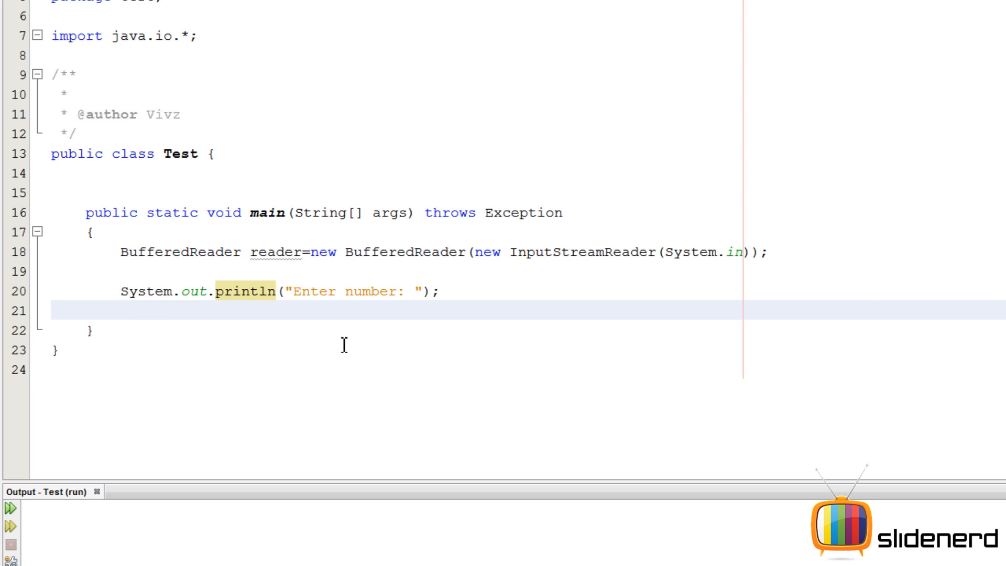
- Write int no=Integer.parseInt(reader.readLine()); using readLine() from code completion
type("reader.rea")
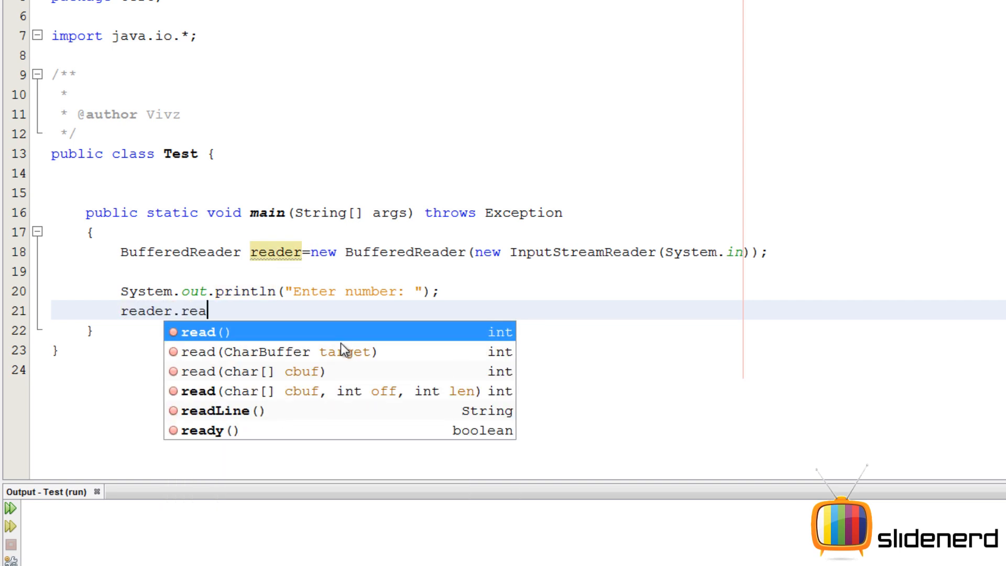
double_click(213, 410)
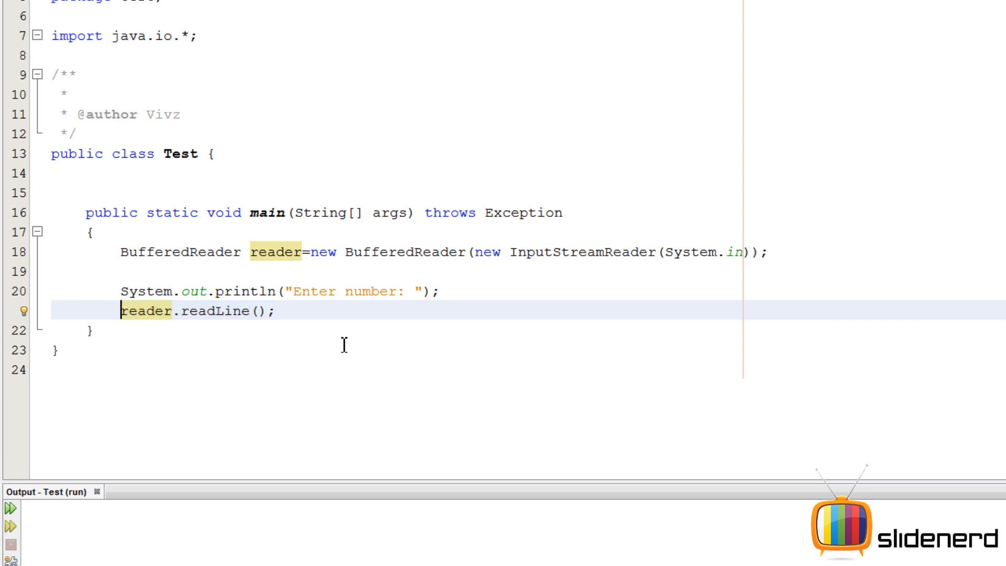
type("int no")
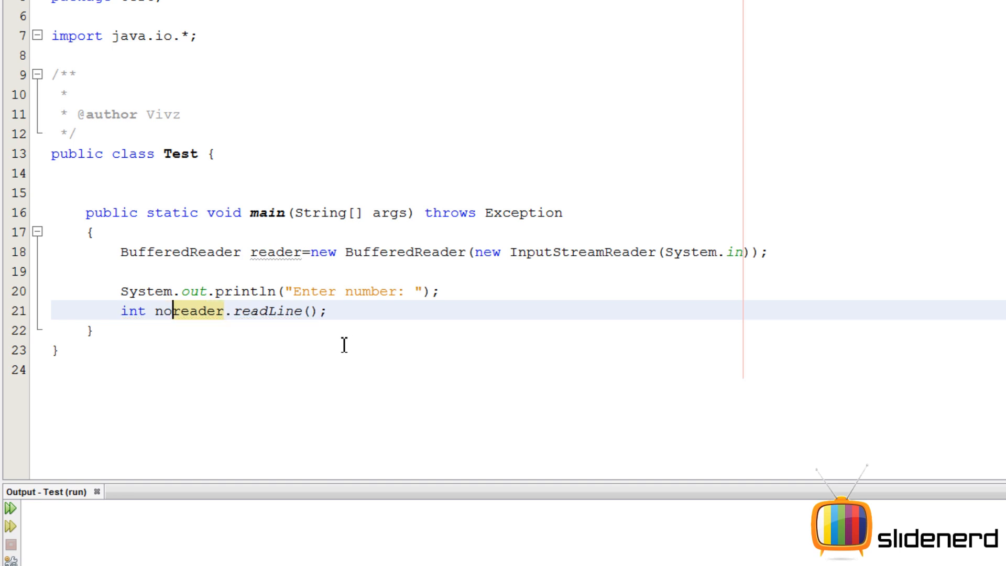
type("=p")
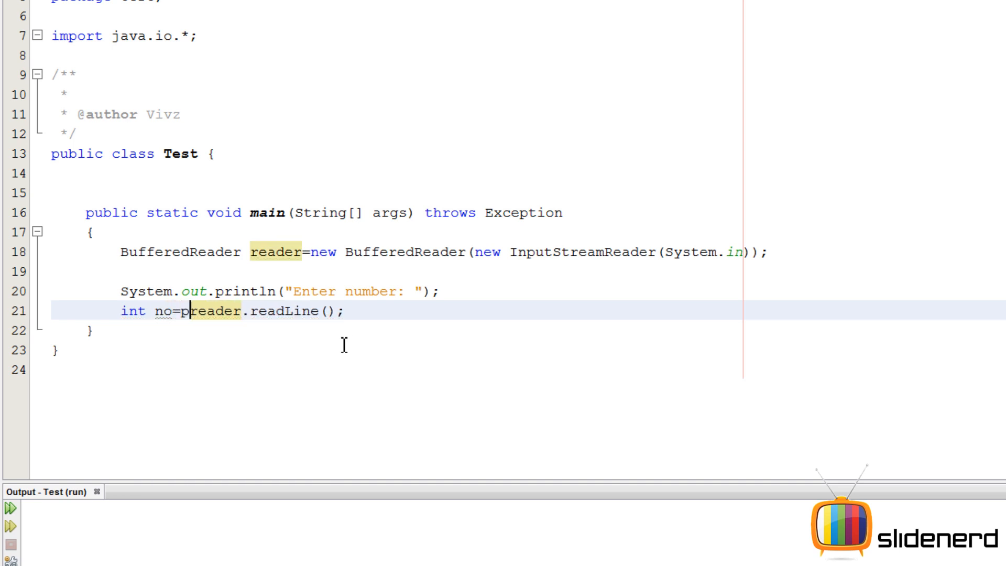
type("arseInt(")
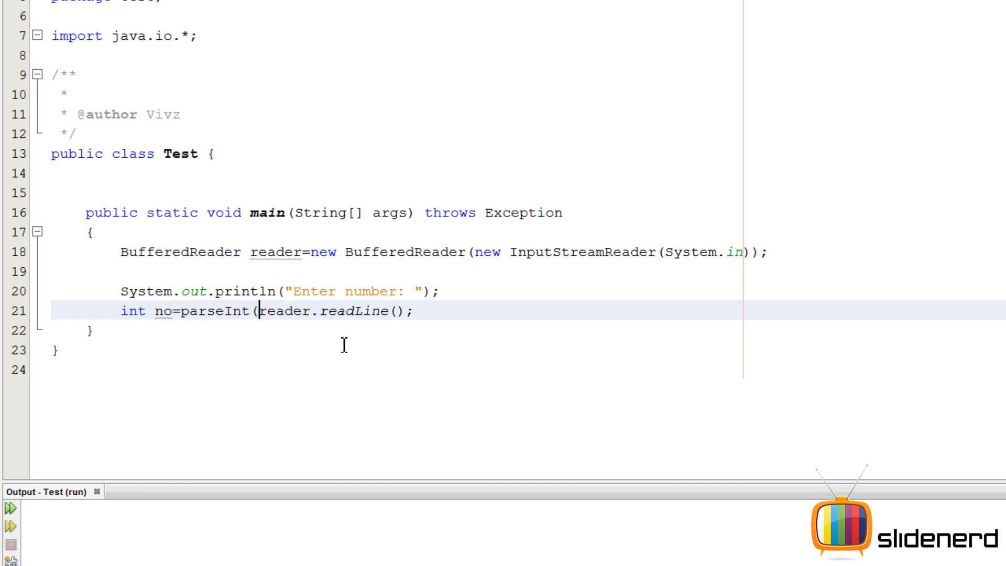
left_click(344, 310)
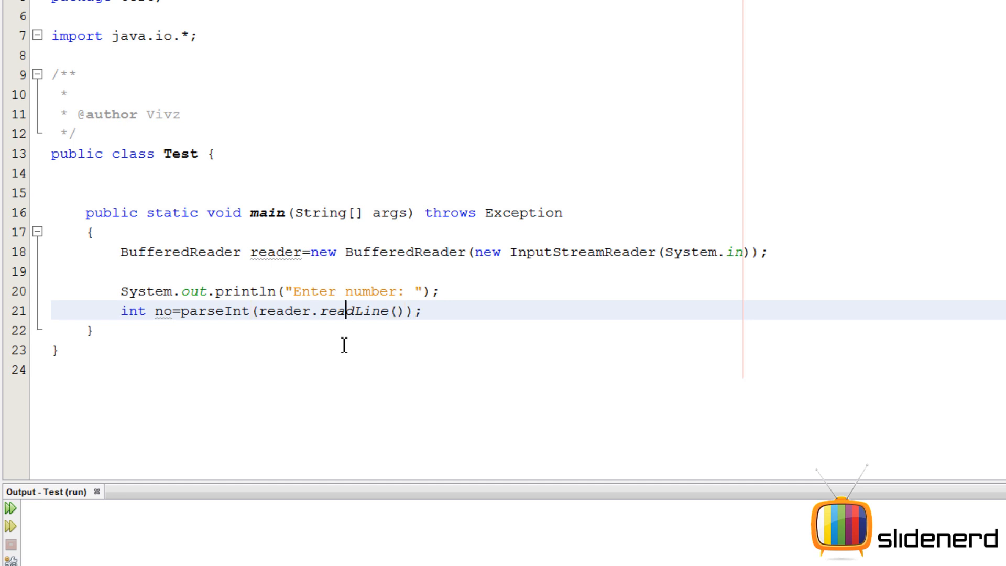
type("Integfe")
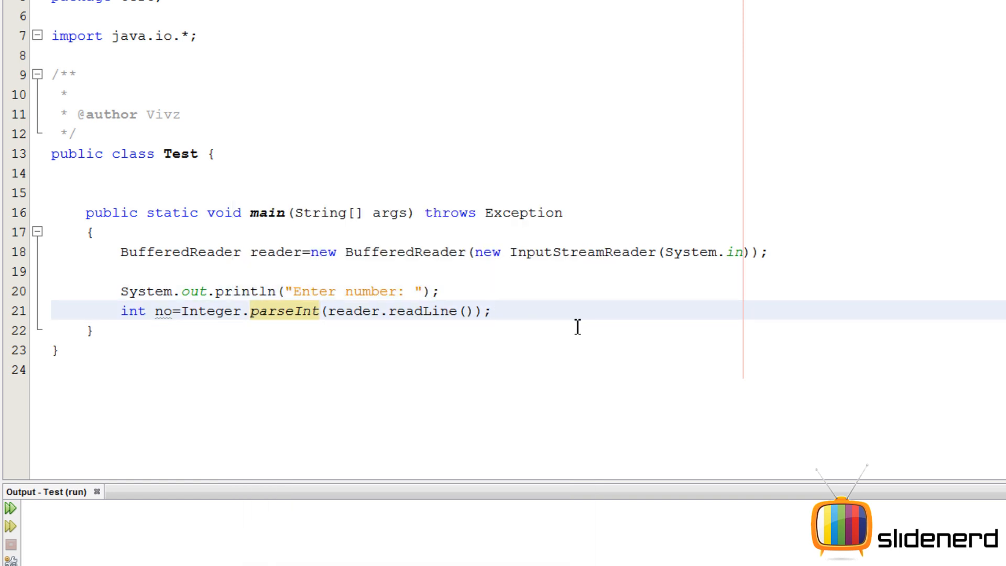
left_click(491, 310)
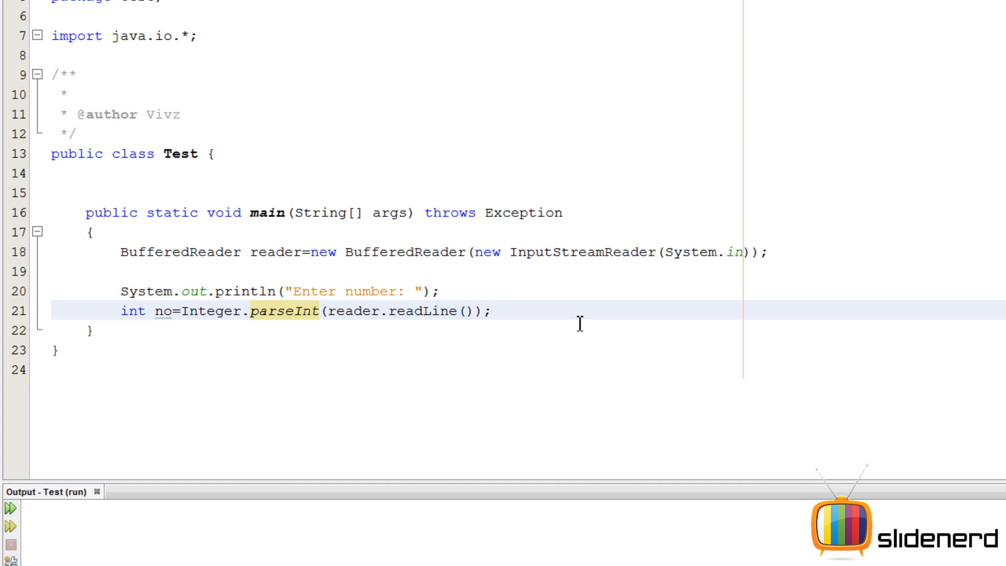
mouse_move(619, 323)
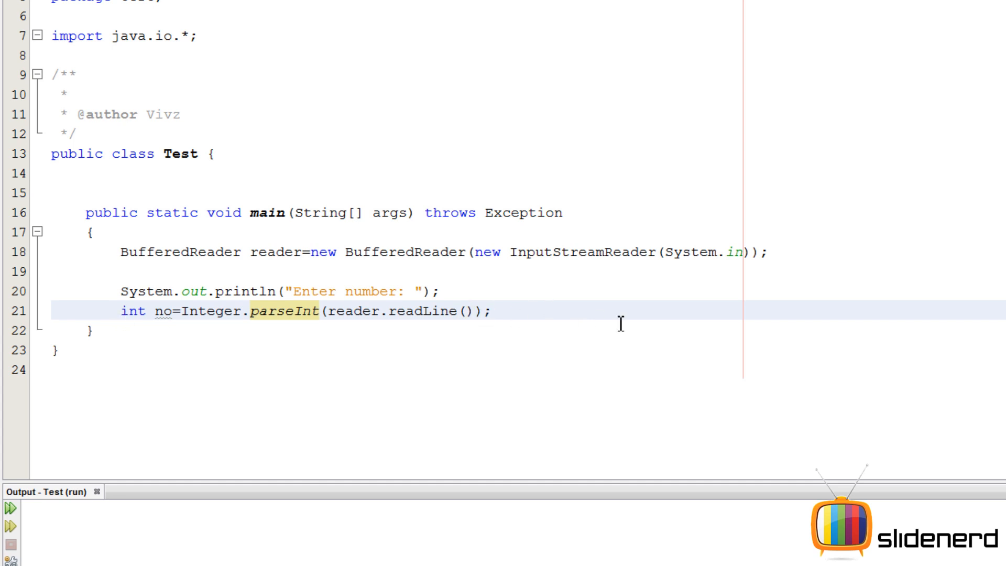
- Begin an if(no%2==0) condition on a new line below the parsing statement
key("enter")
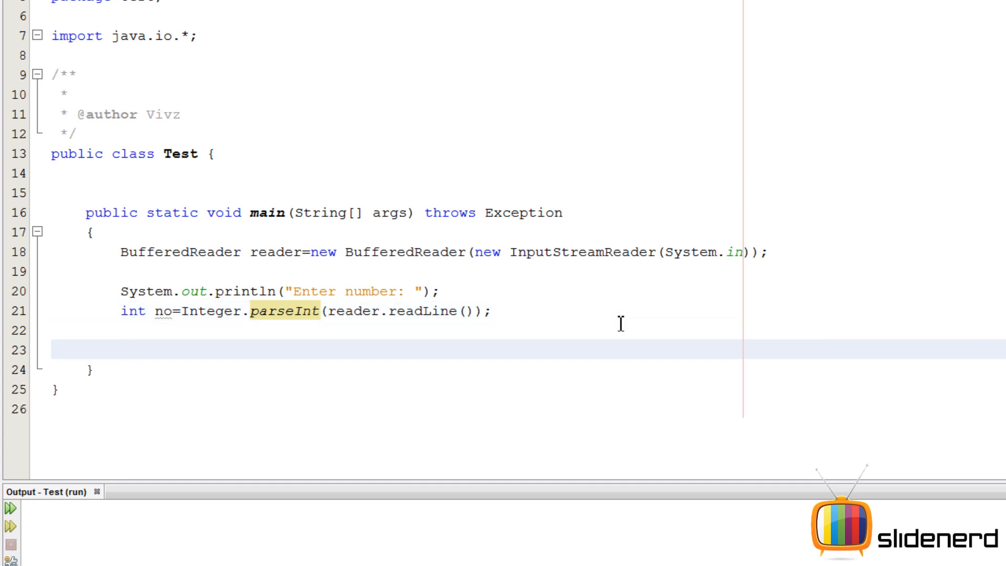
type("no")
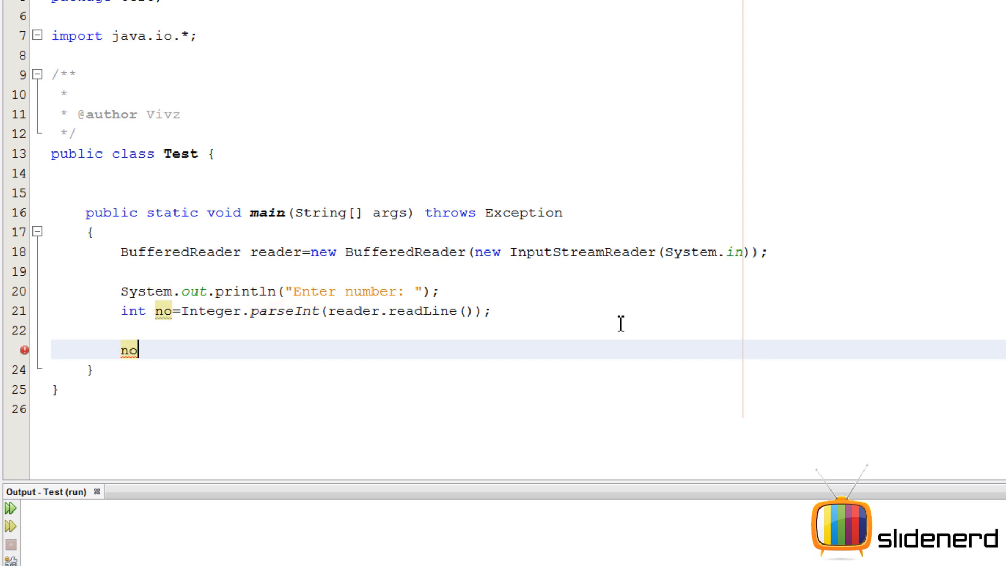
type("%2")
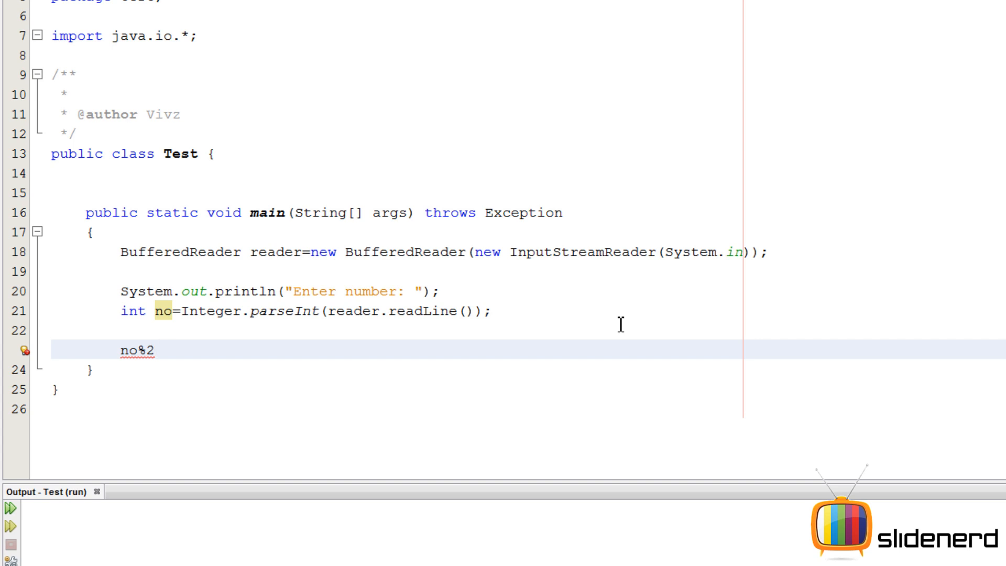
type("==0")
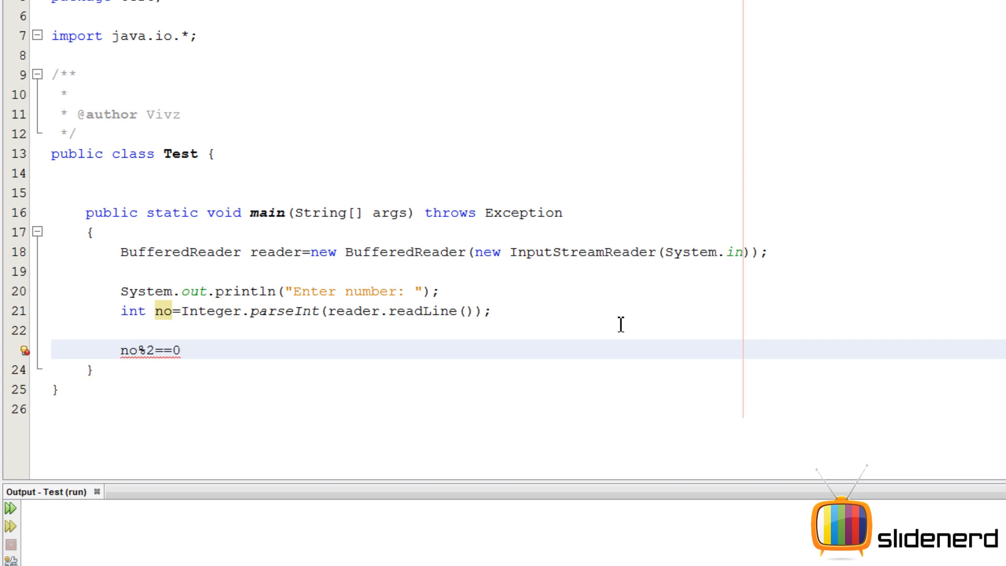
type("if(")
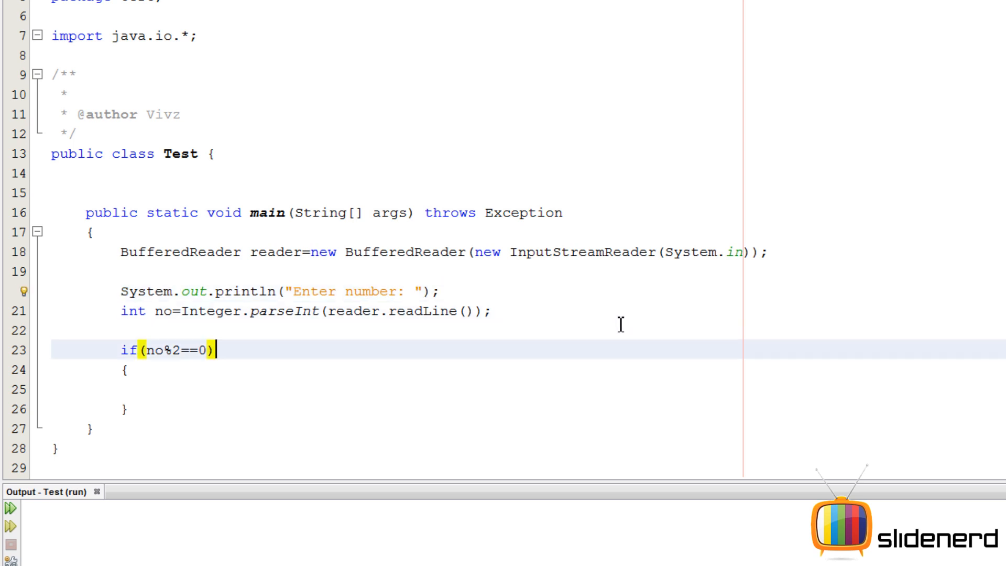
- Complete the if-else so it prints "Even" when divisible by 2 and "Odd" otherwise
type("System.out.println(\"Enter number: \");")
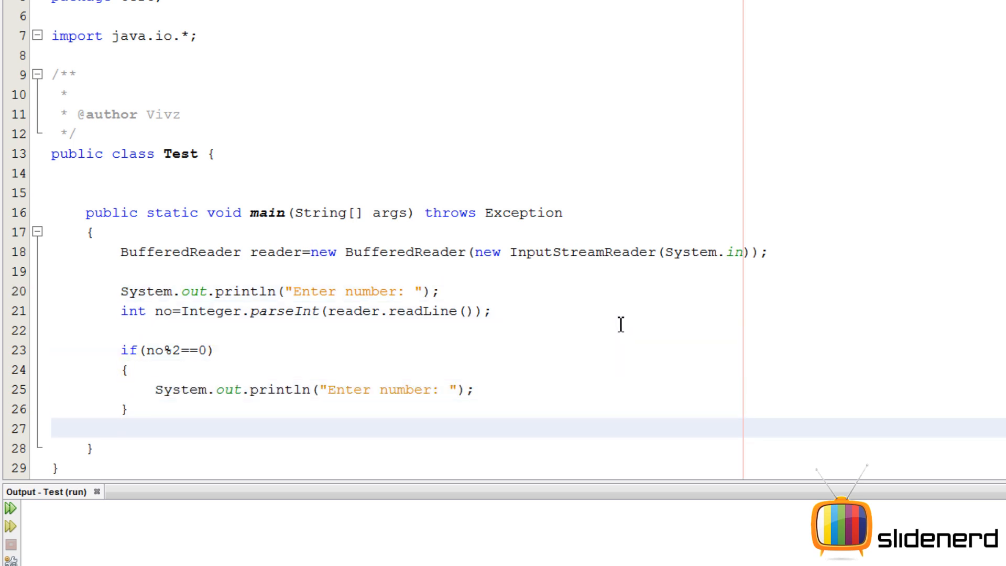
type("else")
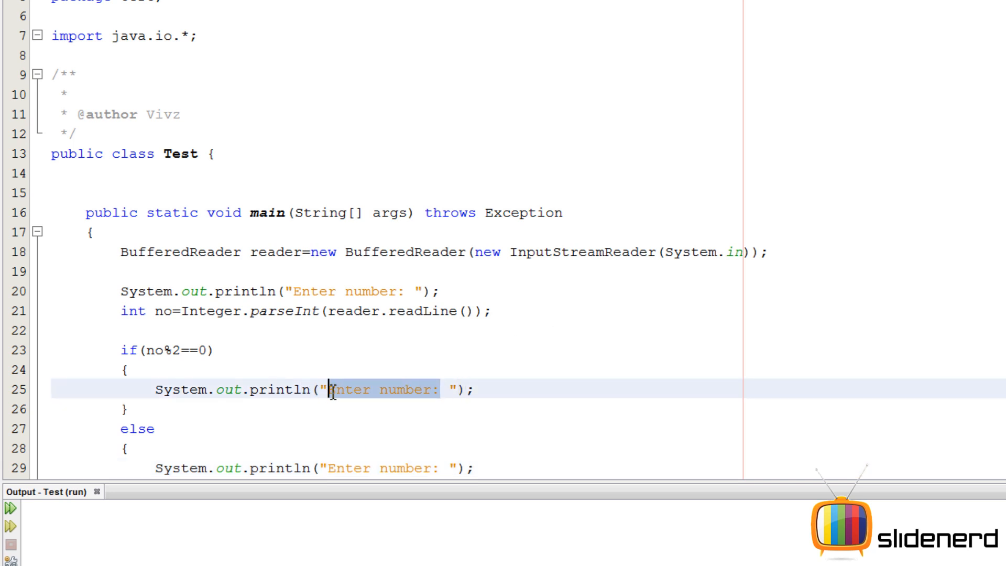
type("Even")
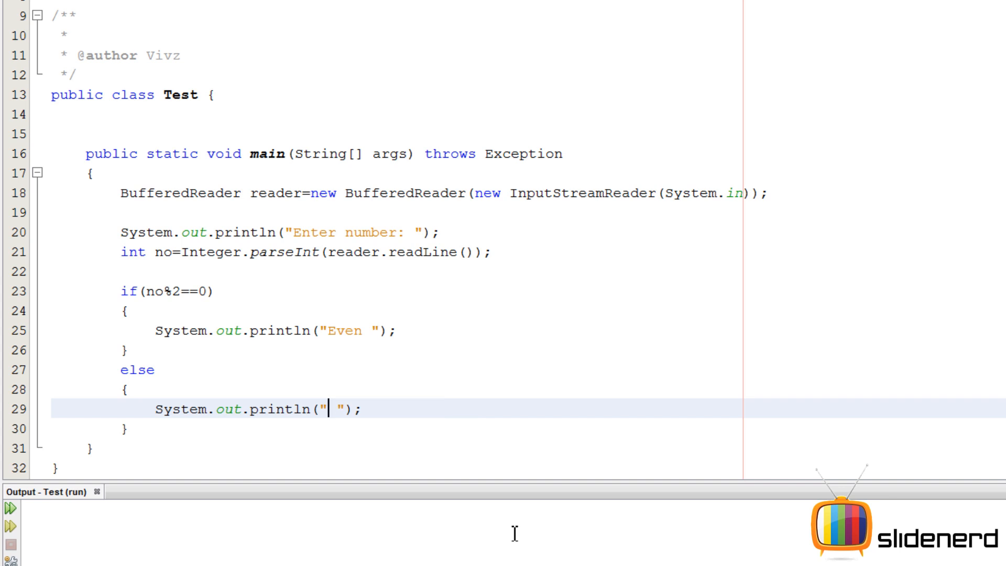
type("Odd")
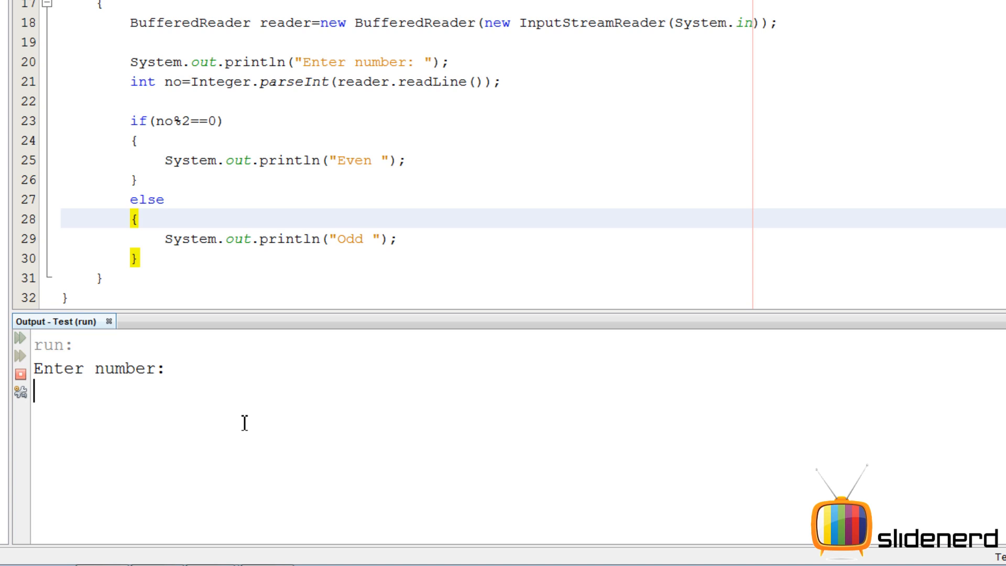
- Enter 9 at the running program's prompt so it prints Odd
type("9")
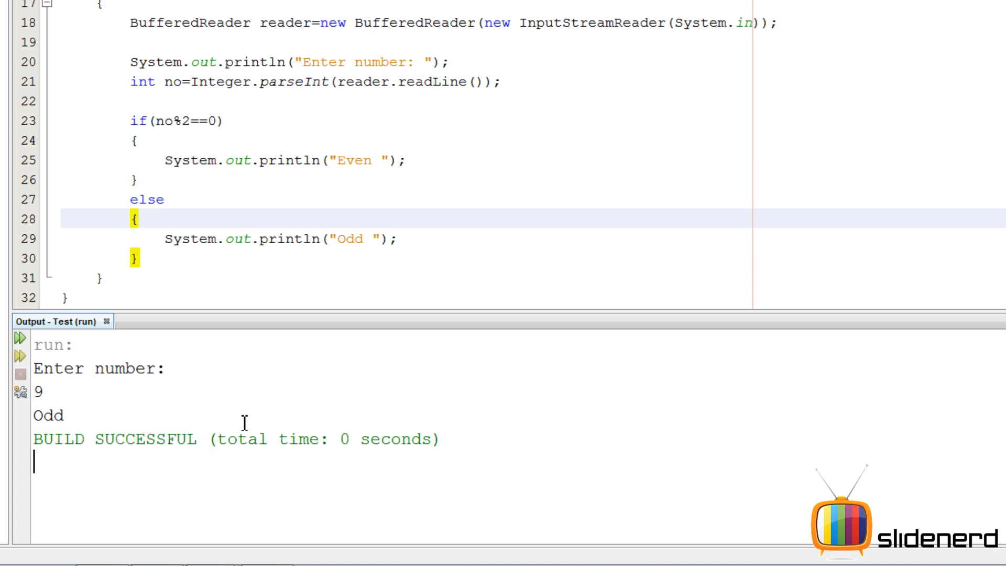